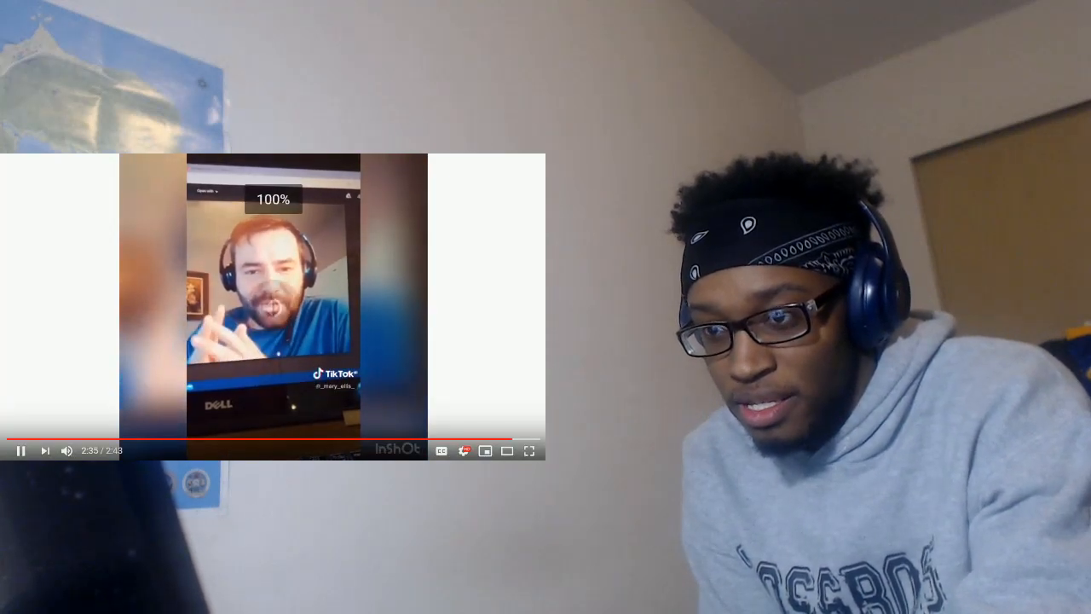
pyautogui.click(65, 450)
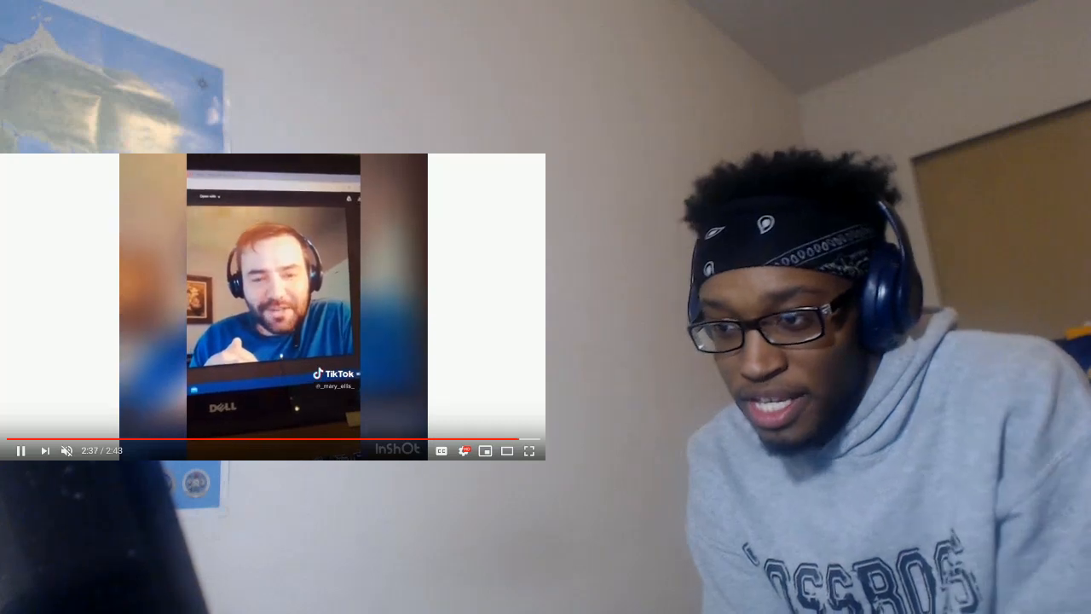